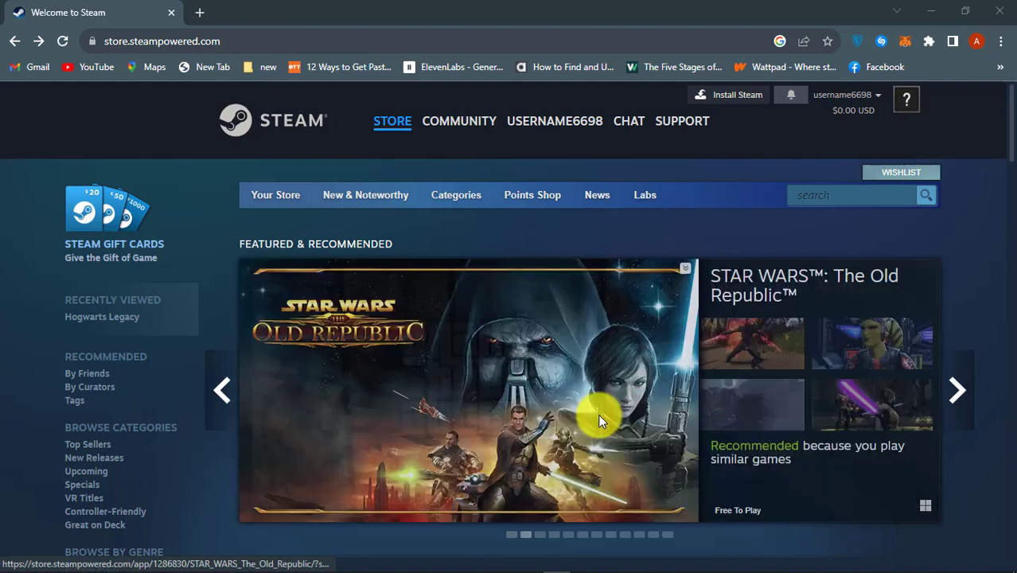
mouse_move(874, 129)
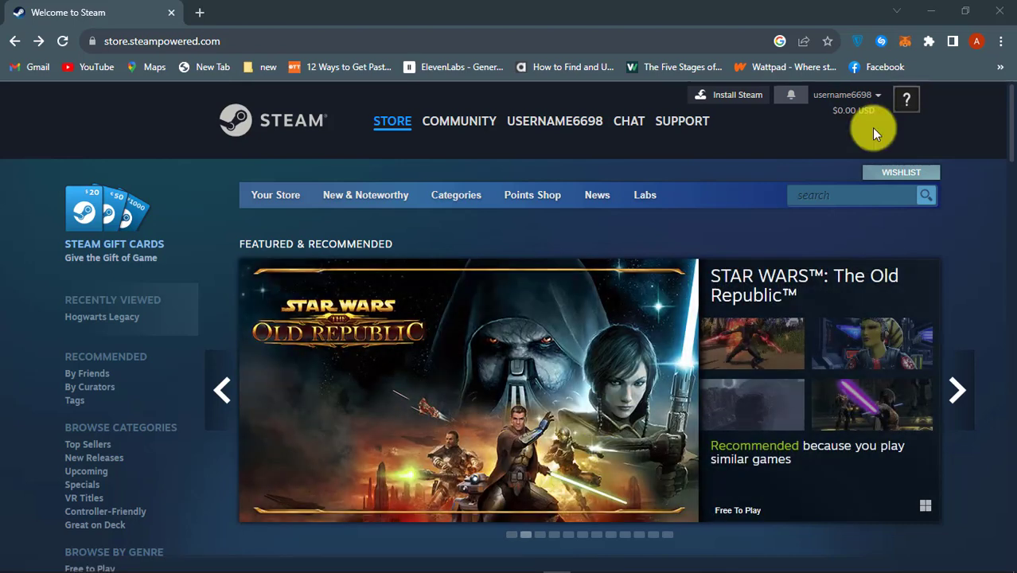
mouse_move(874, 129)
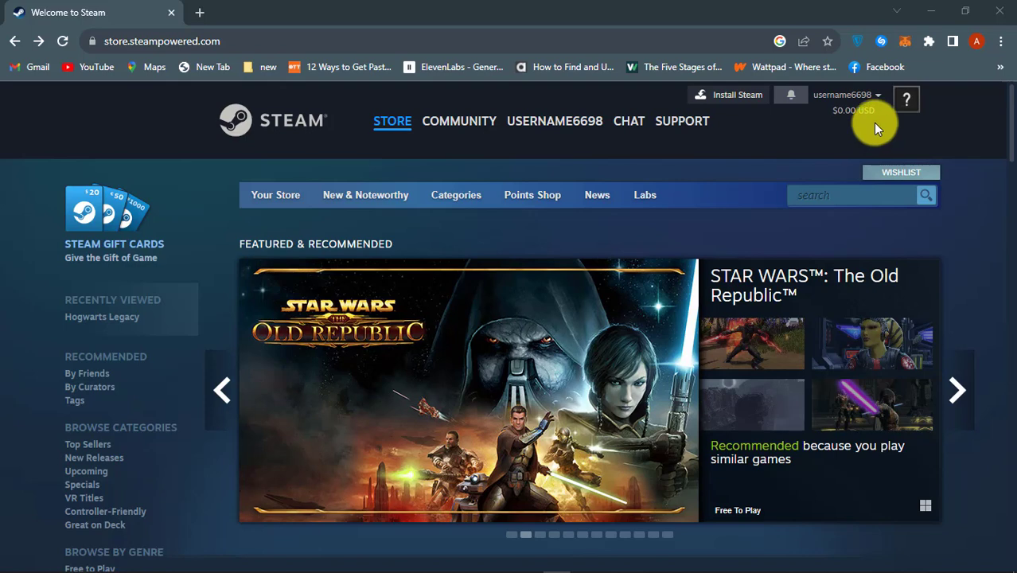
mouse_move(876, 118)
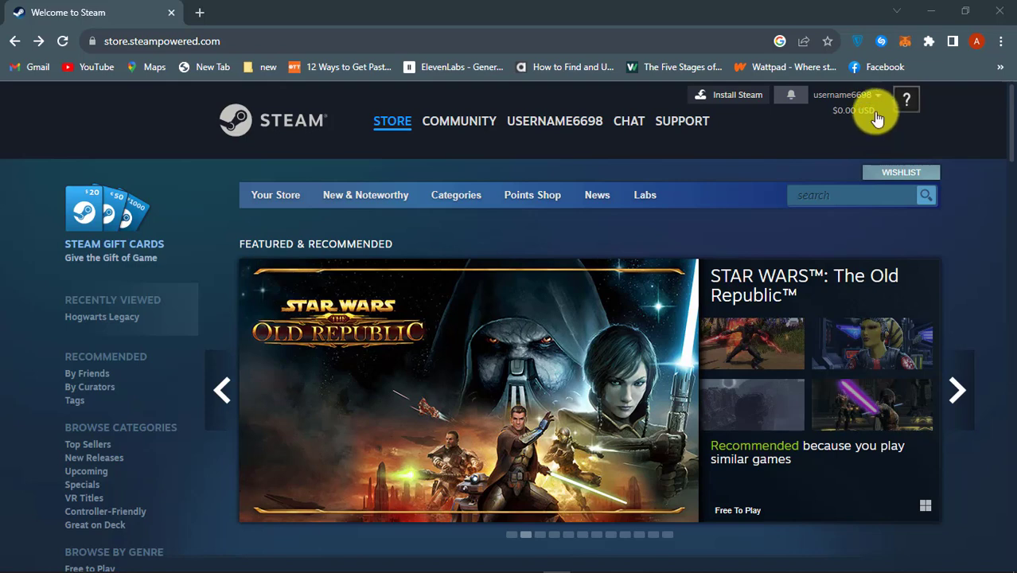
mouse_move(864, 102)
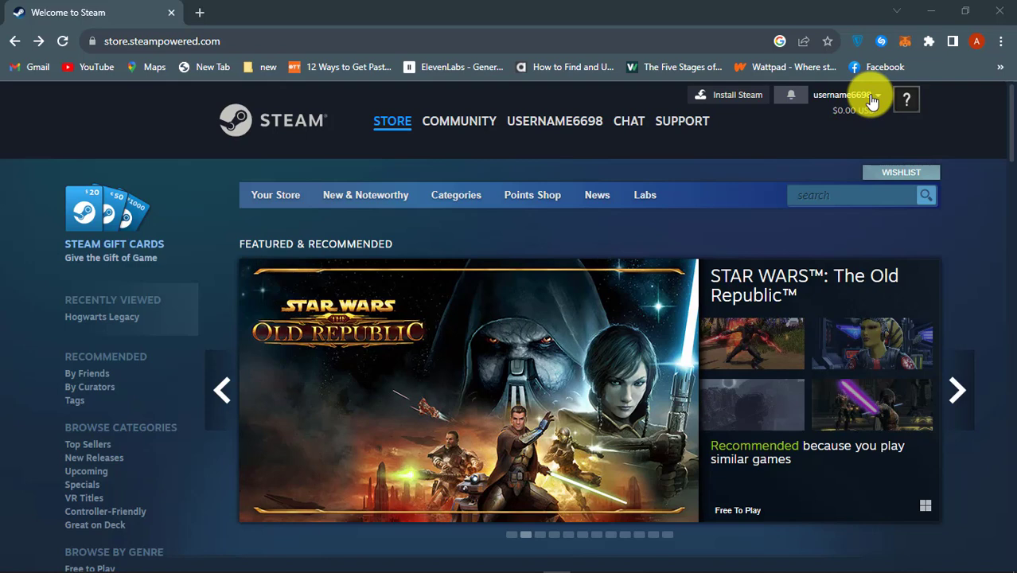
- Open Account details from the username menu and choose 'Change my email address' in Contact Info
left_click(842, 95)
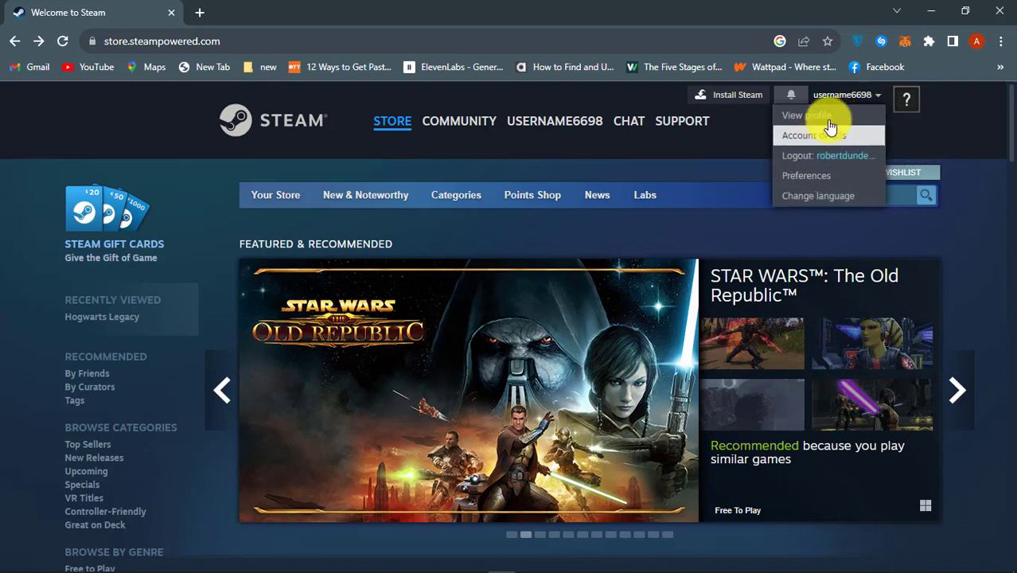
left_click(814, 134)
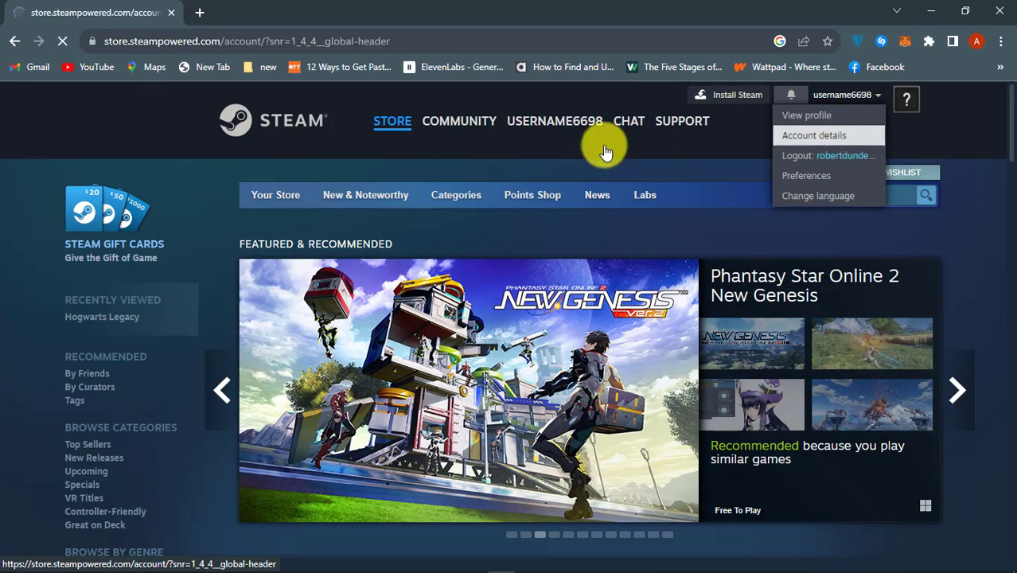
left_click(814, 135)
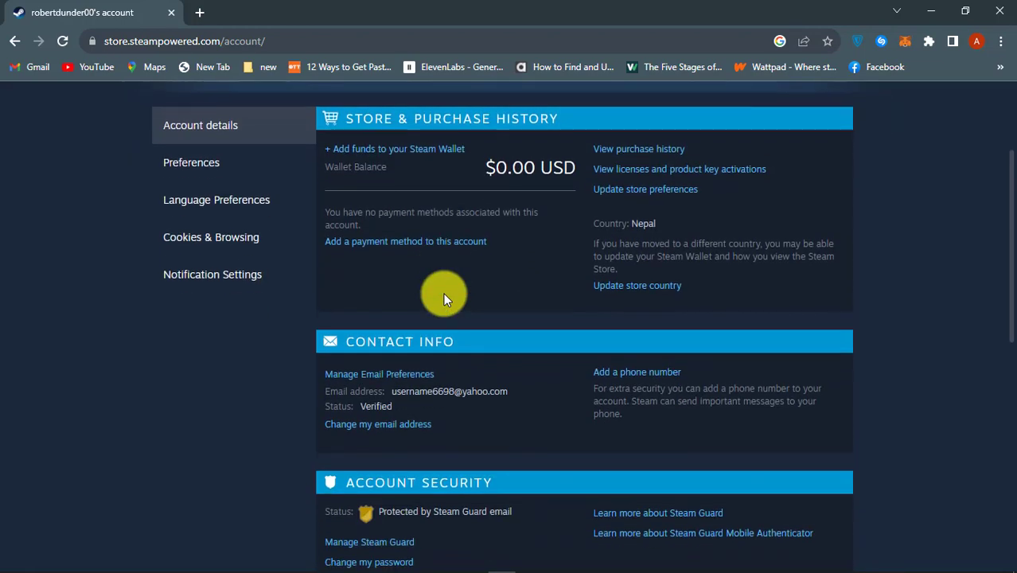
scroll("down", 3)
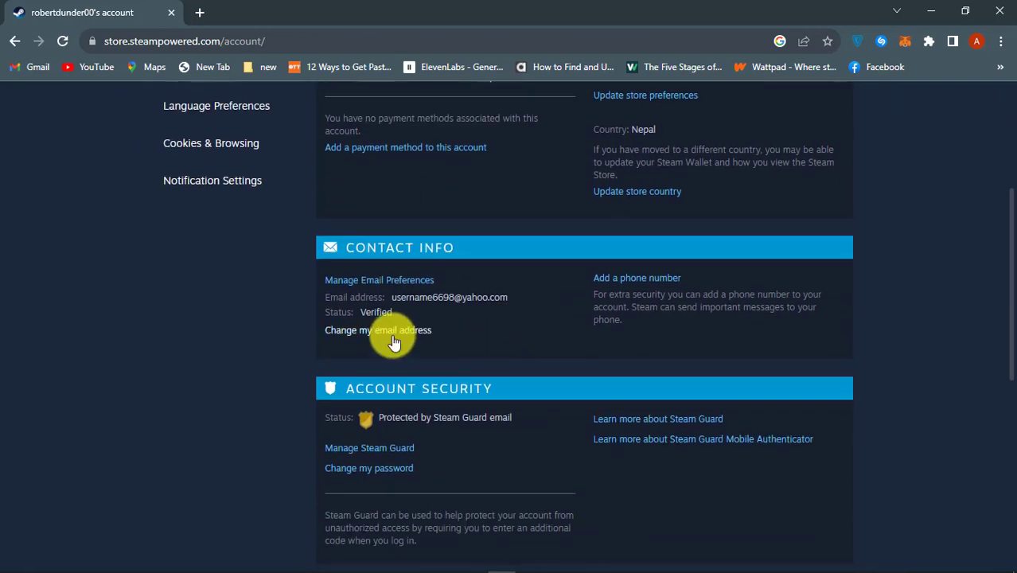
left_click(378, 329)
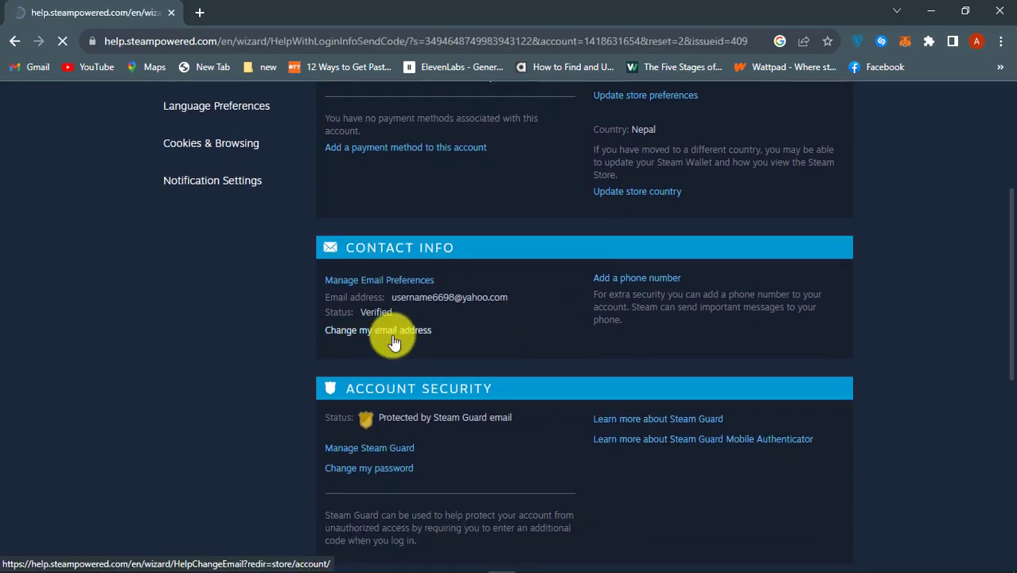
- Choose the 'I no longer have access to this email address' option
left_click(378, 329)
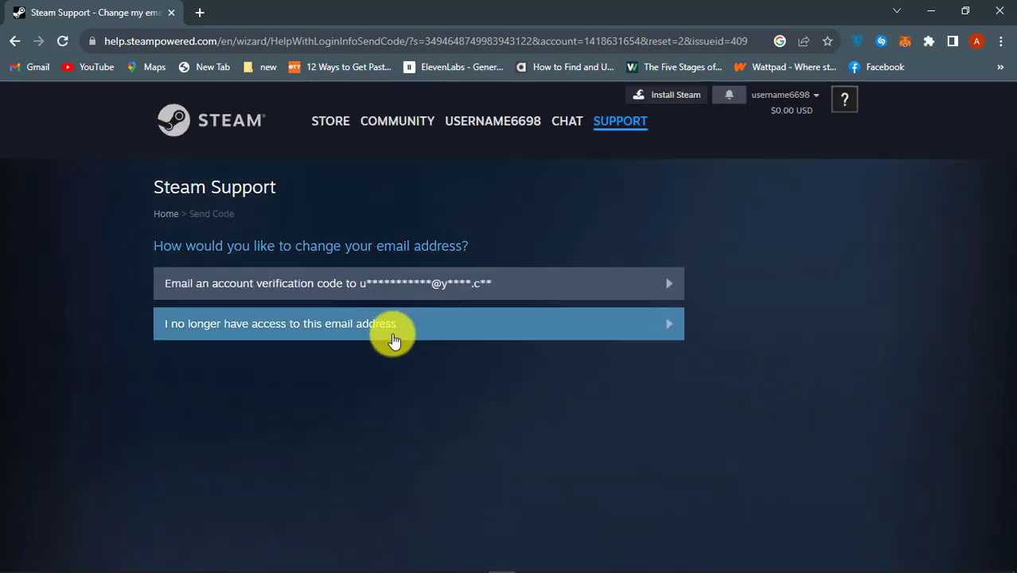
mouse_move(292, 271)
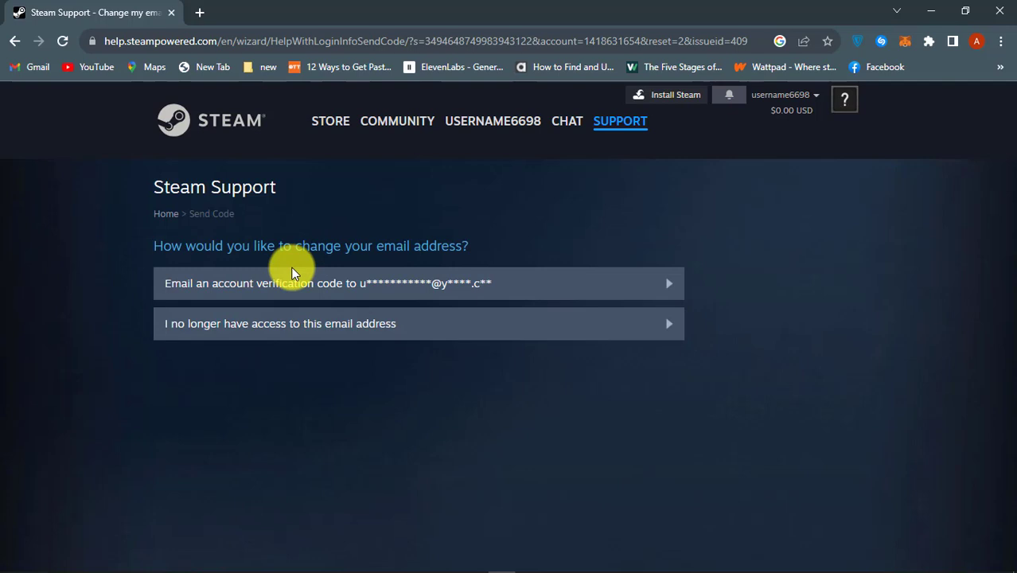
mouse_move(422, 324)
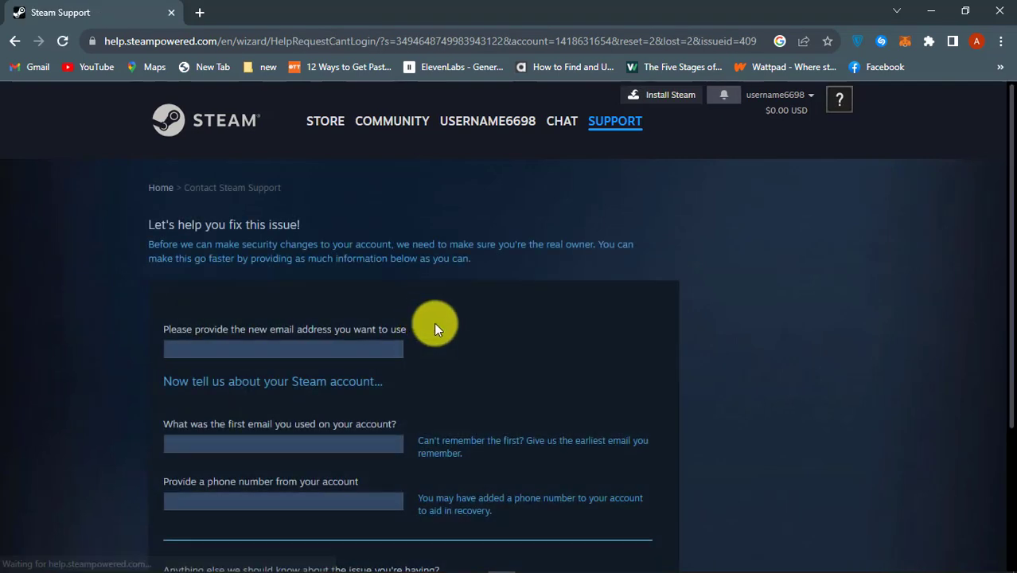
- Fill the Help Request form with the account's live.com email address and username
scroll("down", 3)
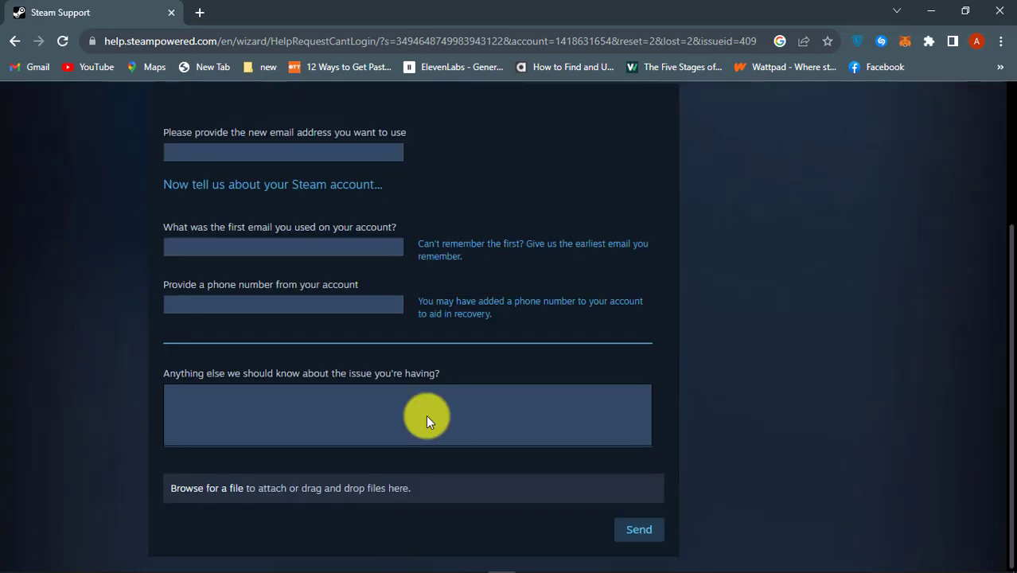
scroll("up", 3)
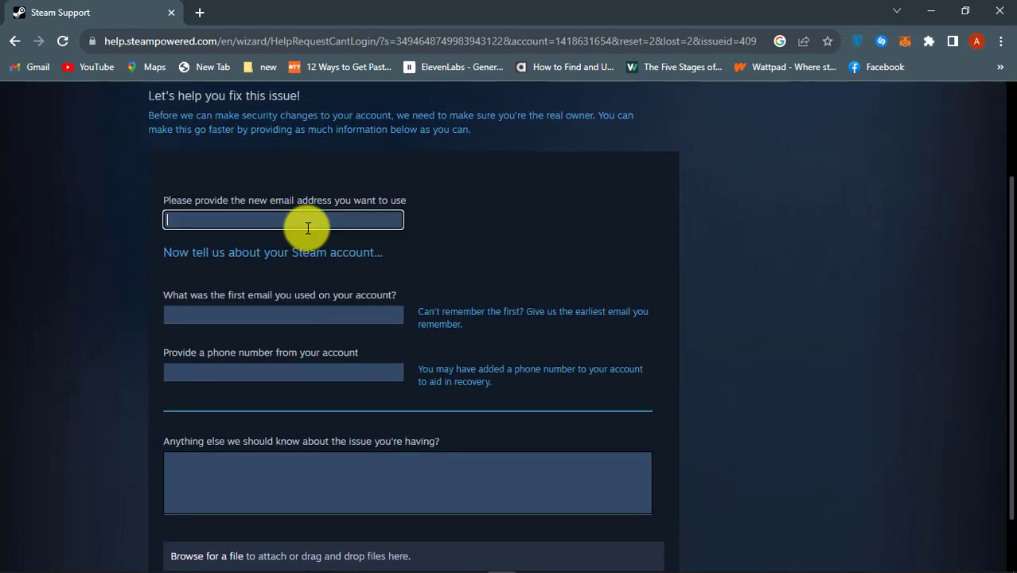
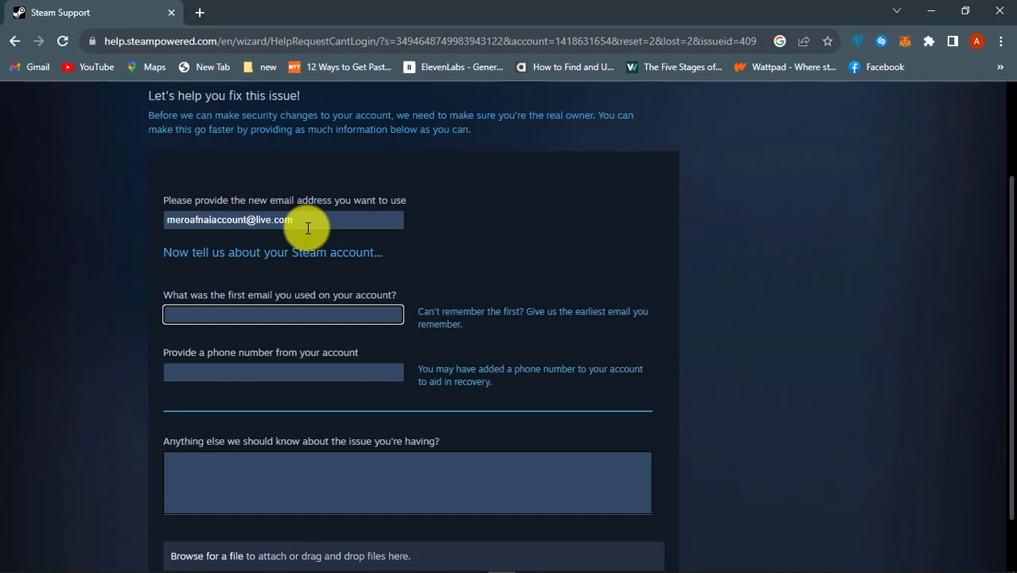
type("user")
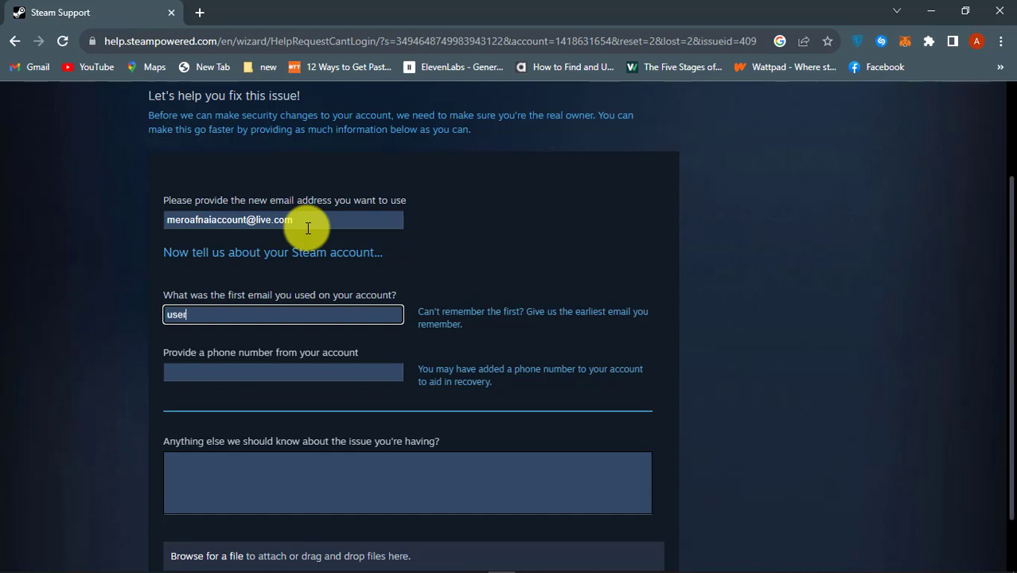
type("name")
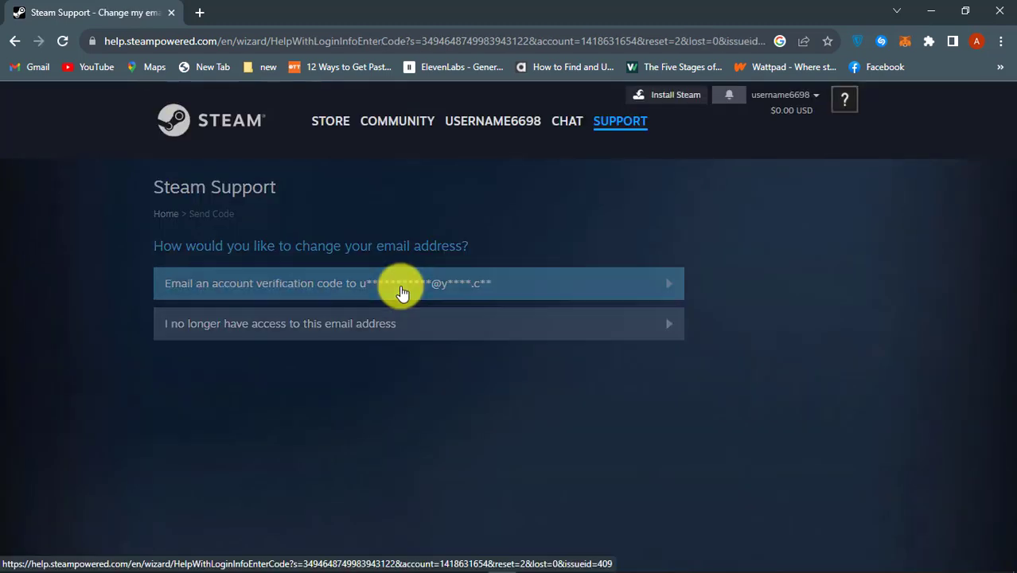
left_click(402, 282)
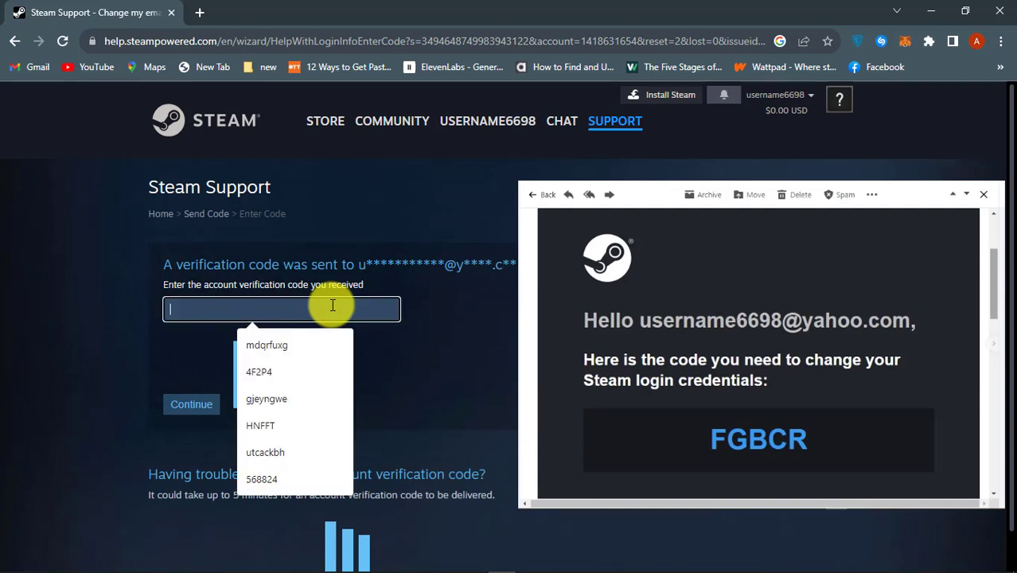
type("FGBCR")
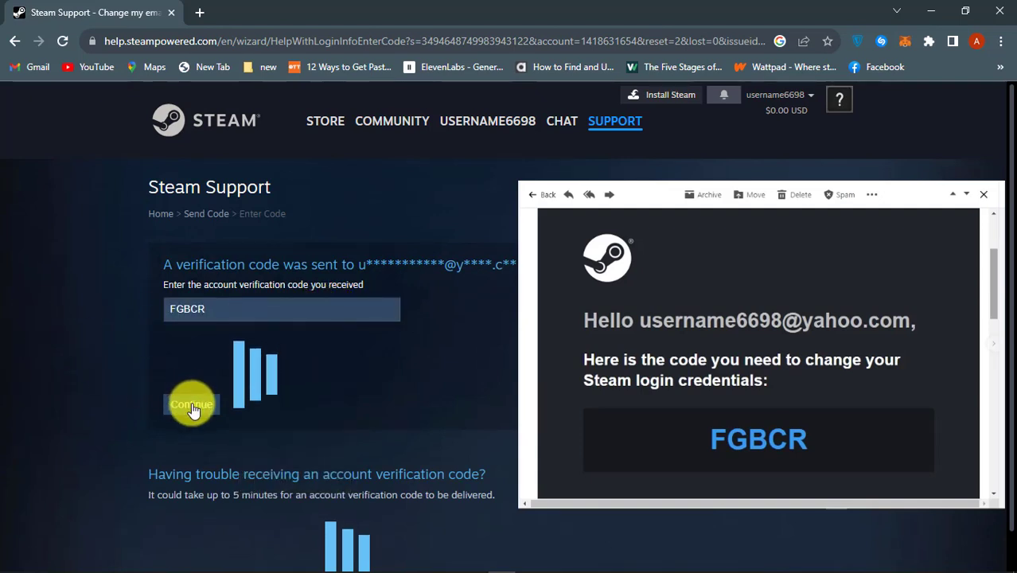
left_click(191, 404)
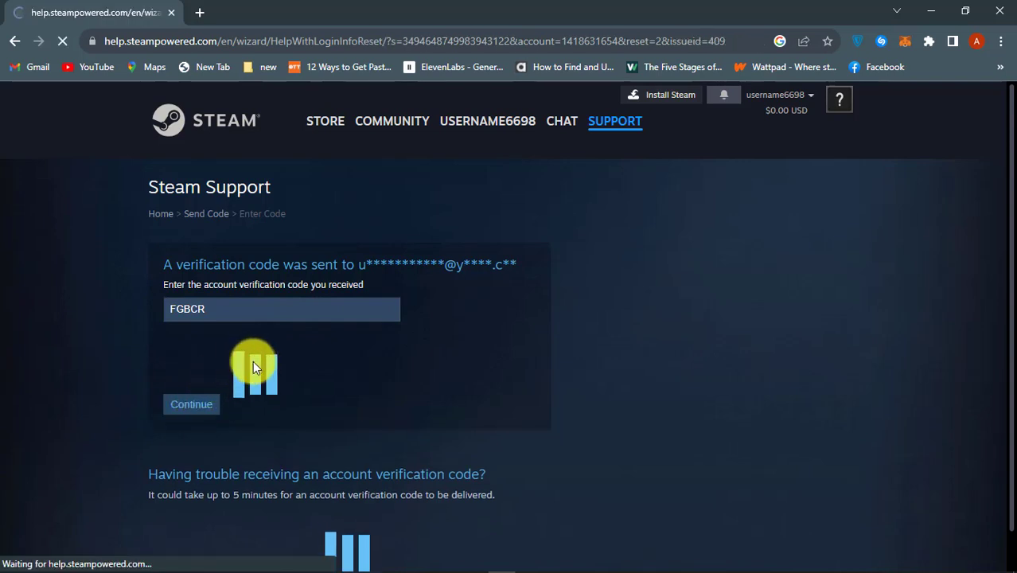
left_click(191, 404)
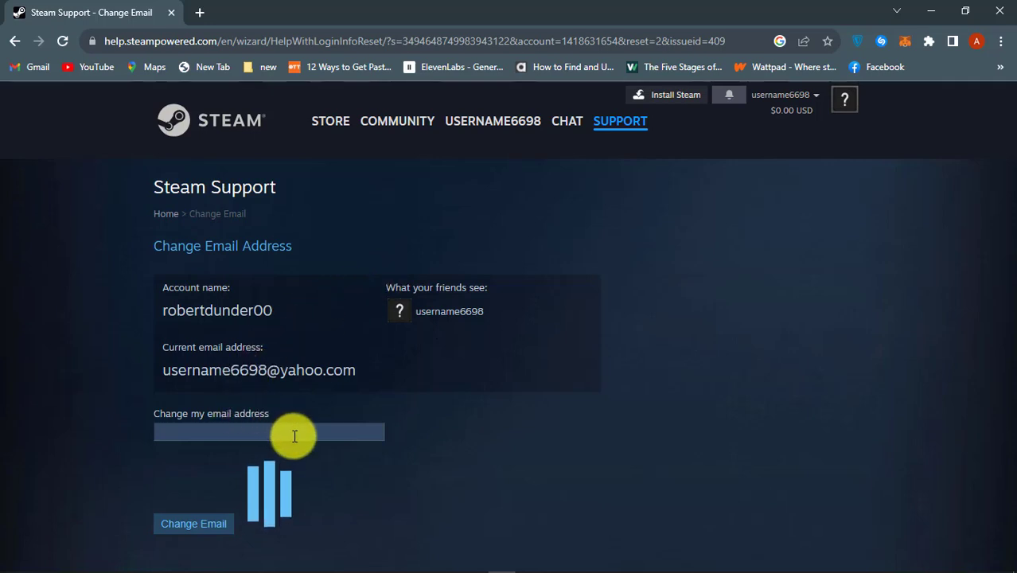
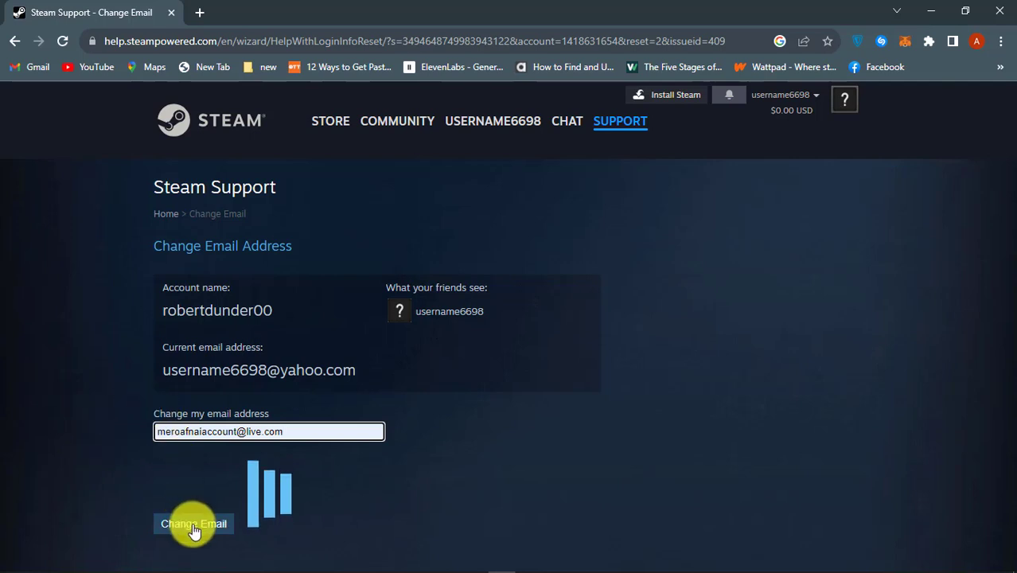
left_click(192, 524)
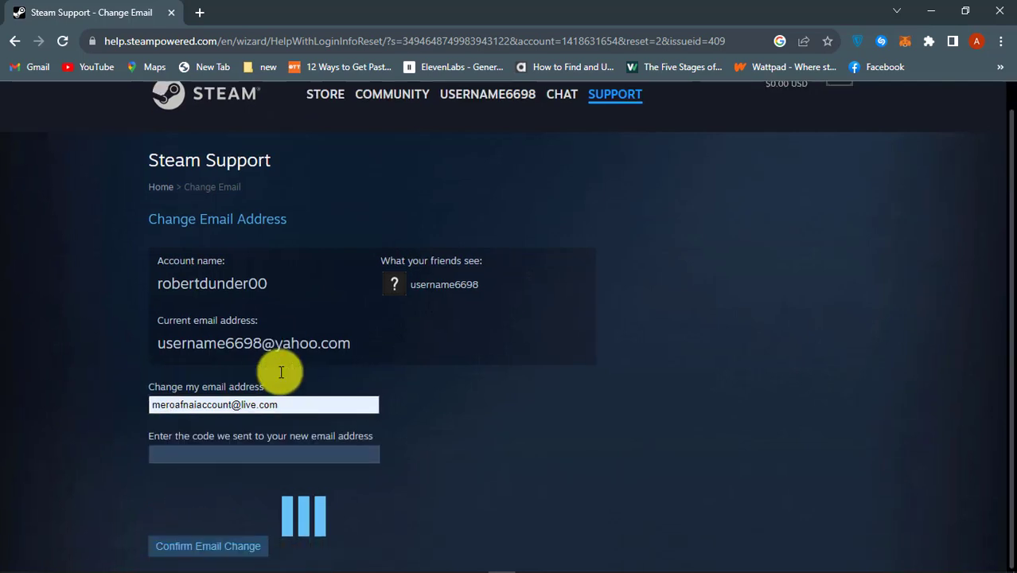
left_click(271, 12)
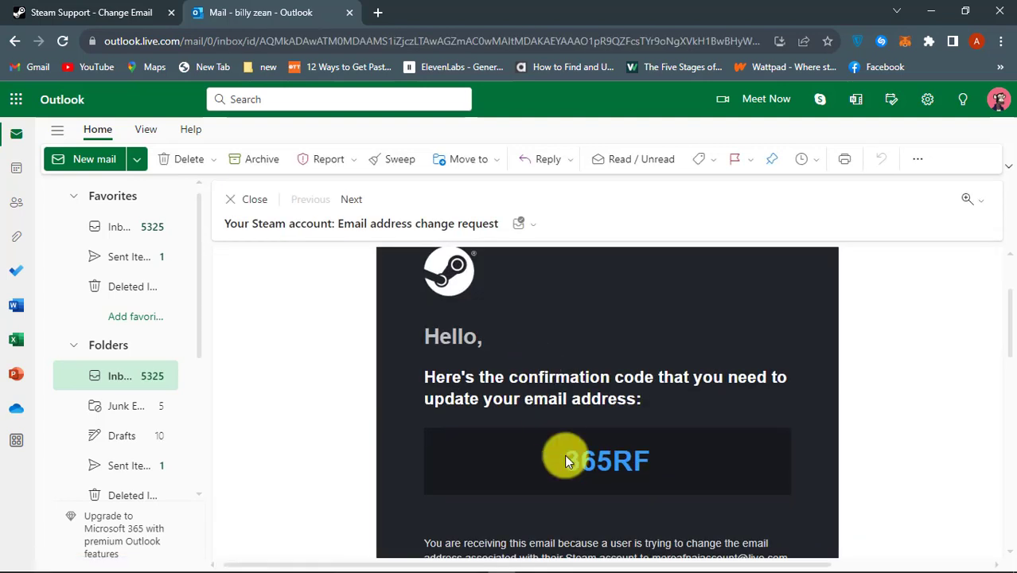
double_click(607, 461)
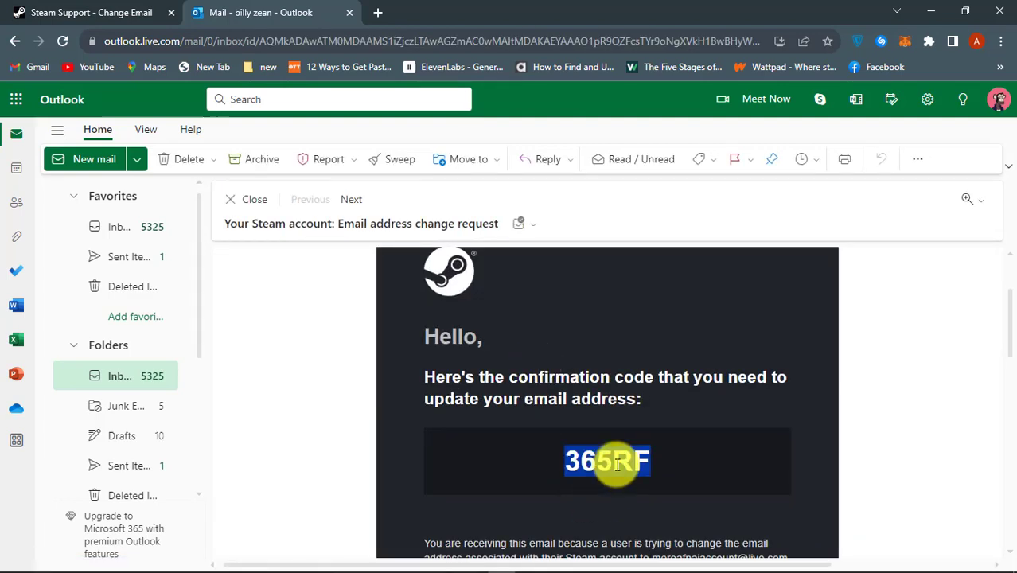
left_click(90, 12)
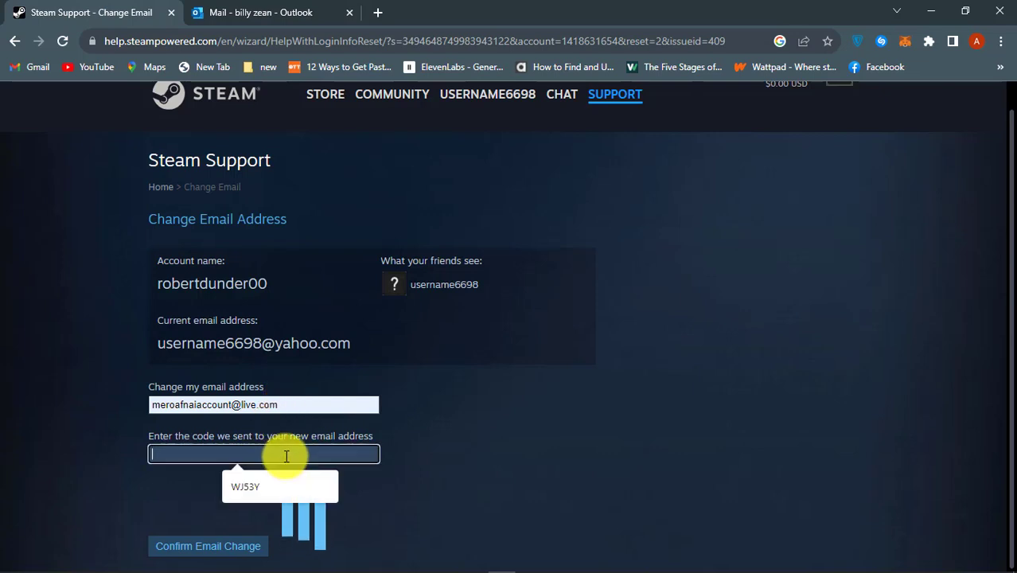
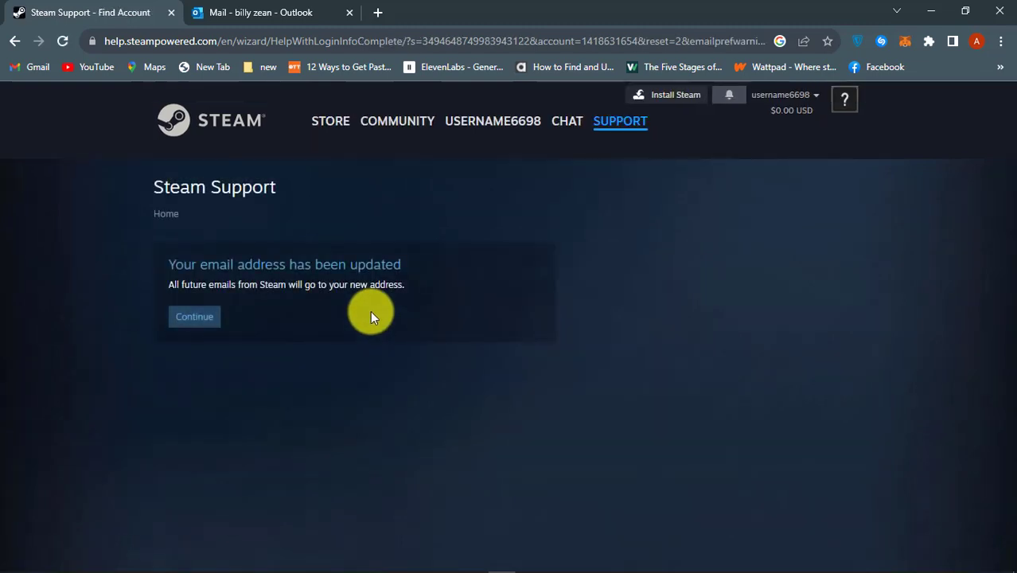
- Continue past the 'Your email address has been updated' page to account details
left_click(194, 317)
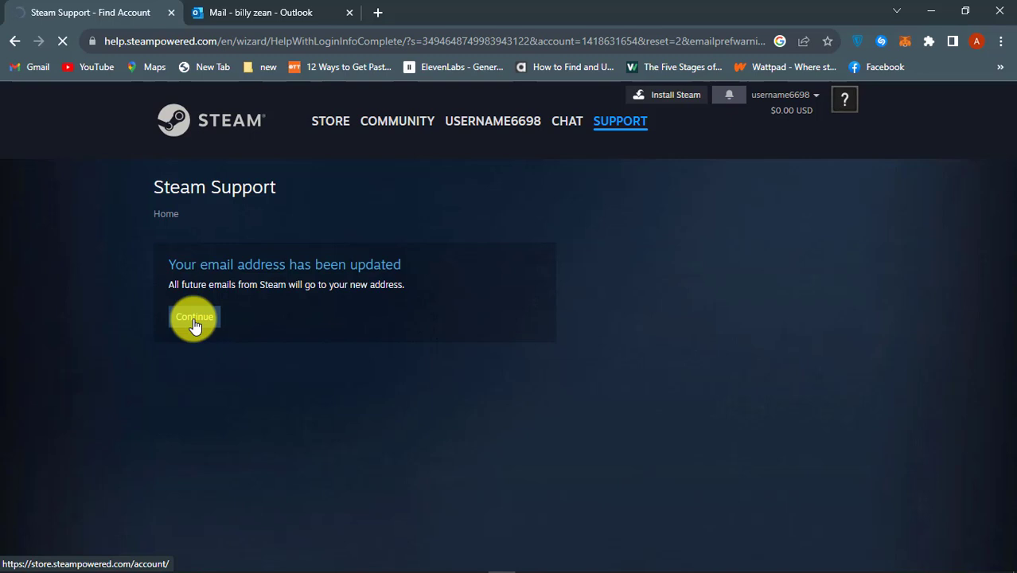
left_click(194, 317)
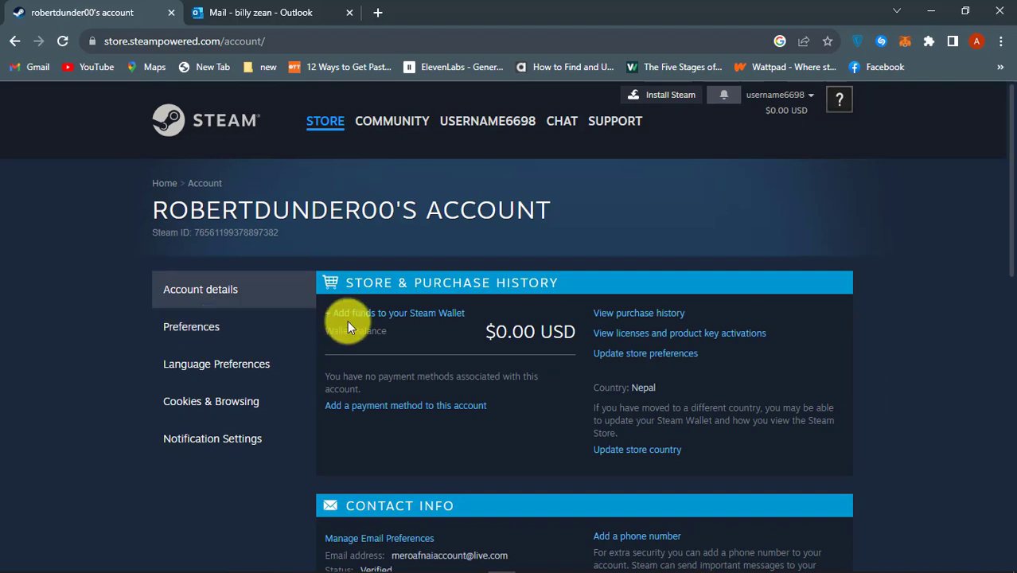
- Scroll down to Contact Info to confirm the new address shows as Verified
scroll("down", 3)
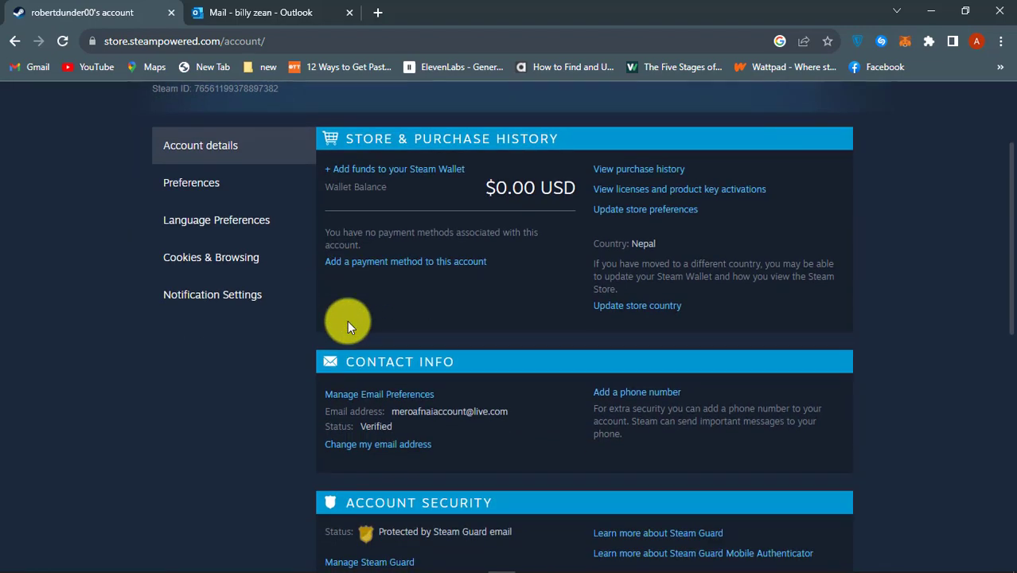
mouse_move(443, 430)
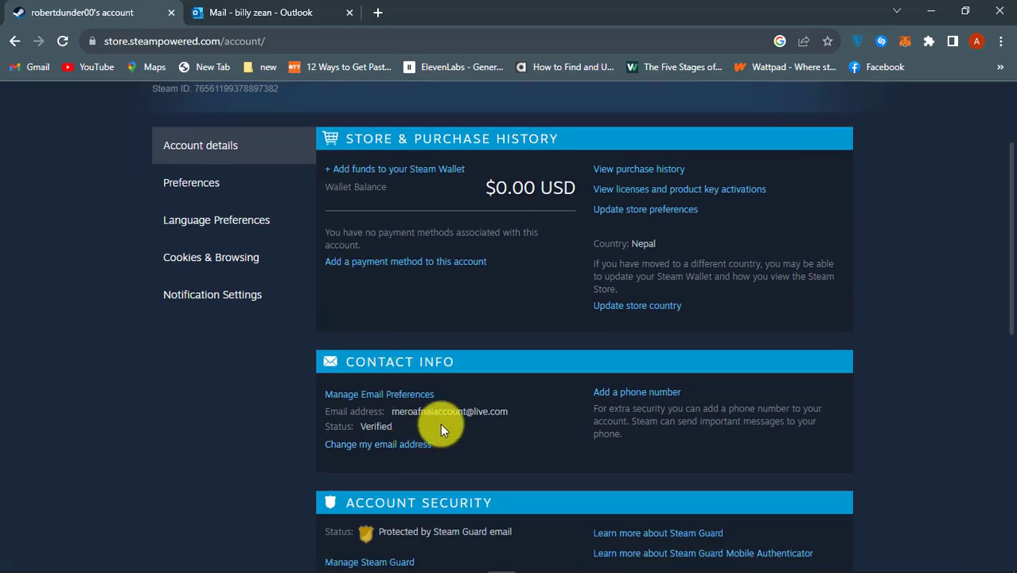